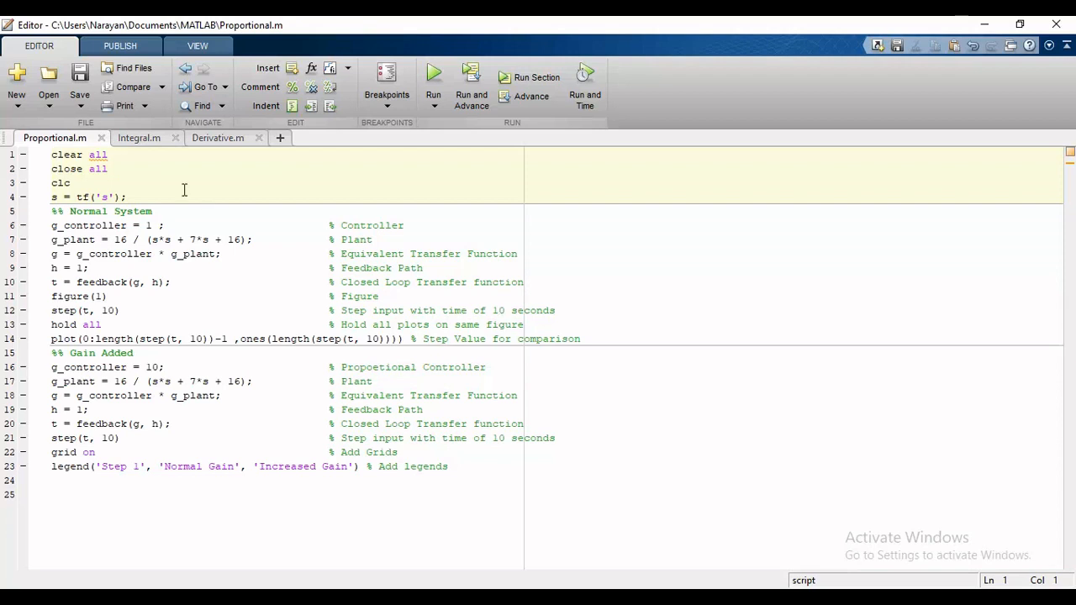
pyautogui.moveTo(185, 223)
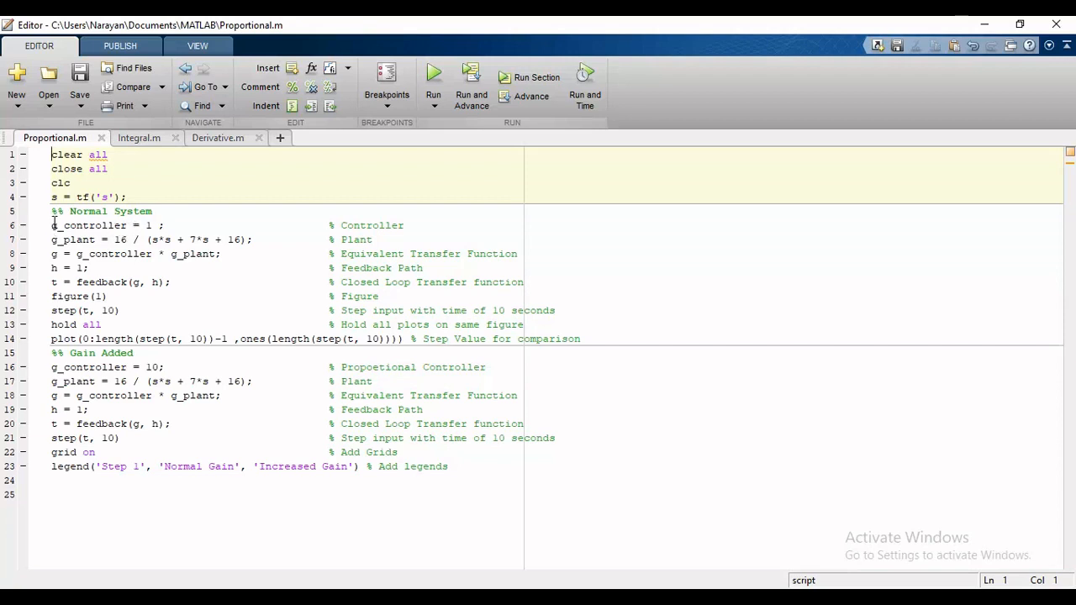
# Step: Run Proportional.m and maximize the step response figure comparing Normal and Increased Gain
pyautogui.moveTo(50, 225); pyautogui.dragTo(580, 340)
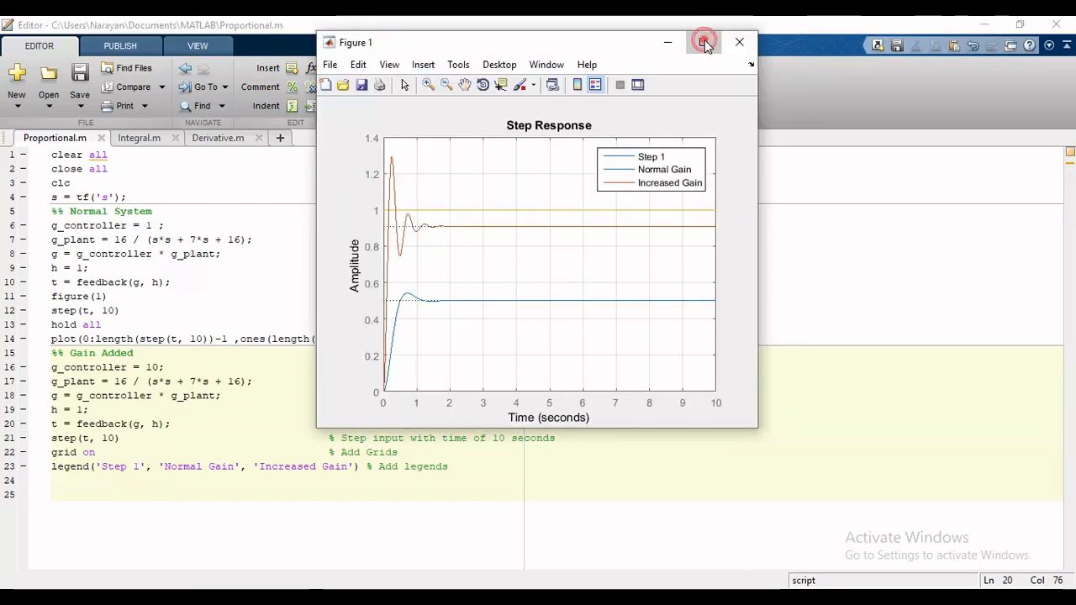
pyautogui.click(703, 43)
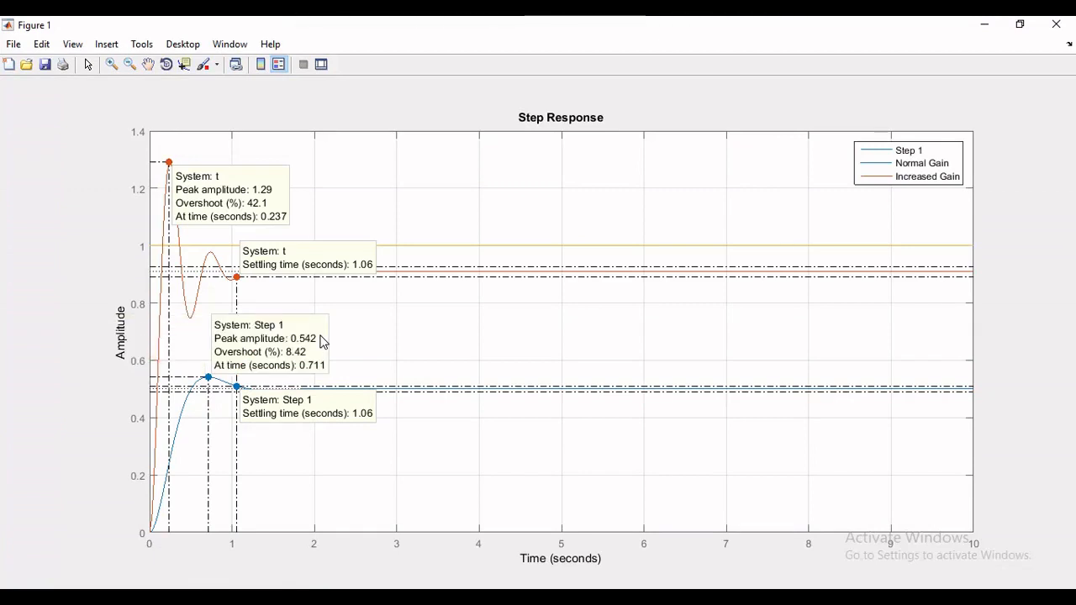
pyautogui.moveTo(320, 339)
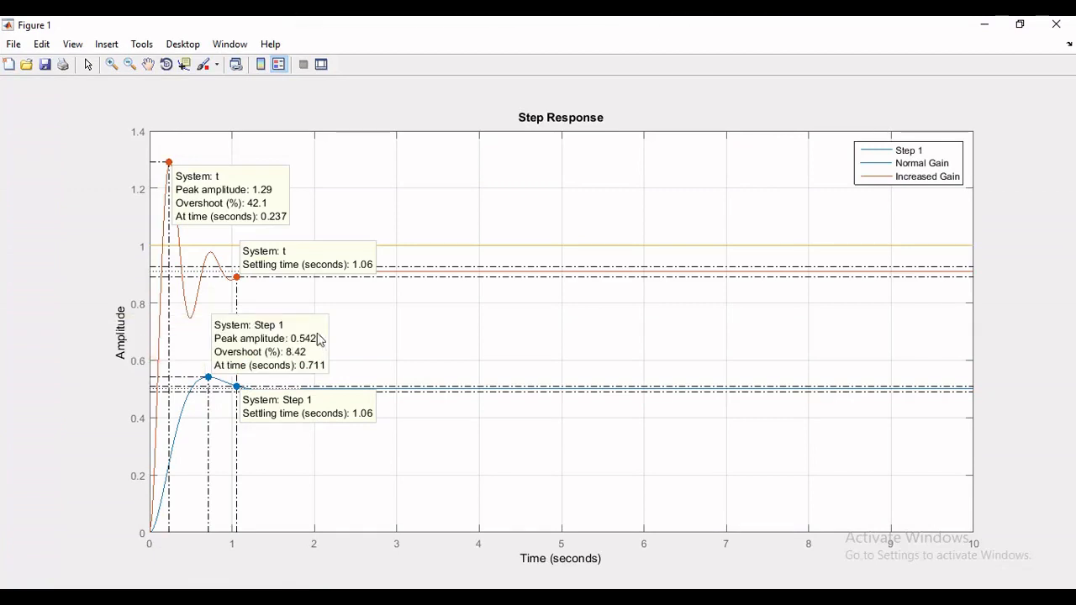
pyautogui.moveTo(185, 198)
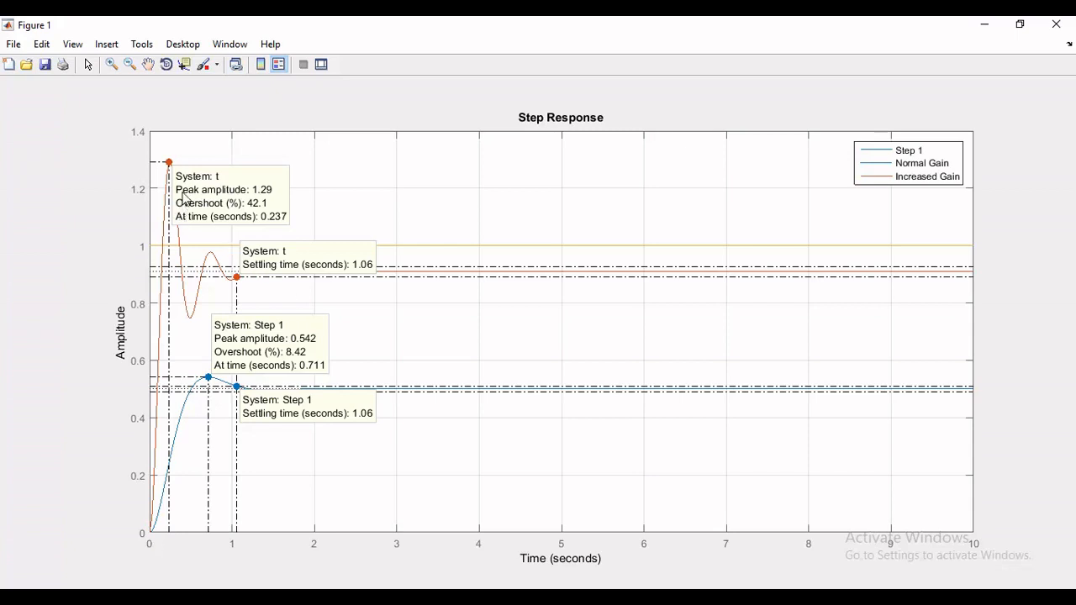
pyautogui.moveTo(277, 379)
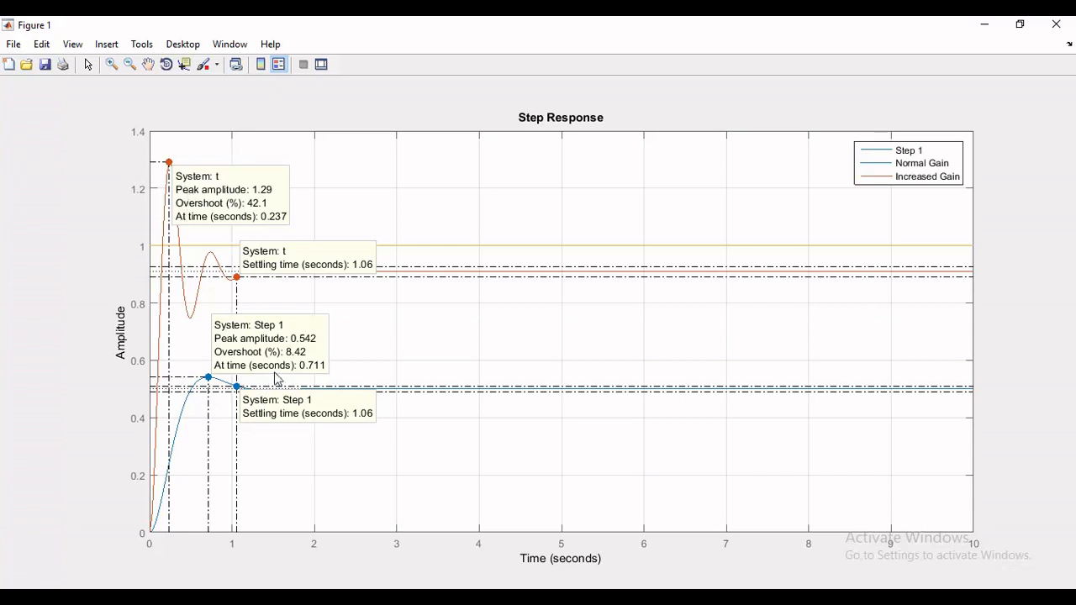
pyautogui.moveTo(262, 338)
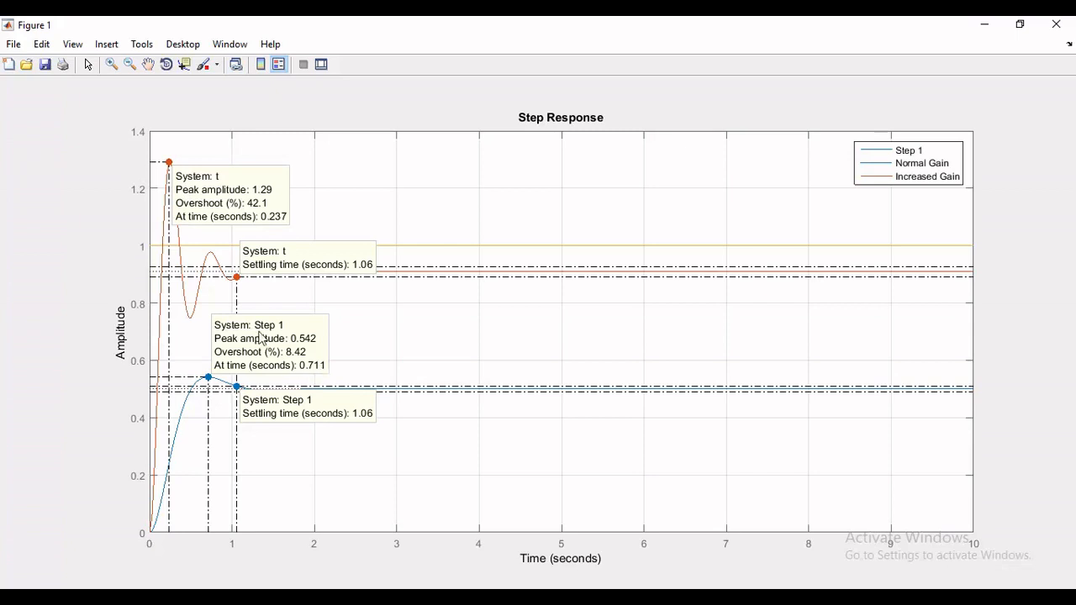
pyautogui.moveTo(267, 226)
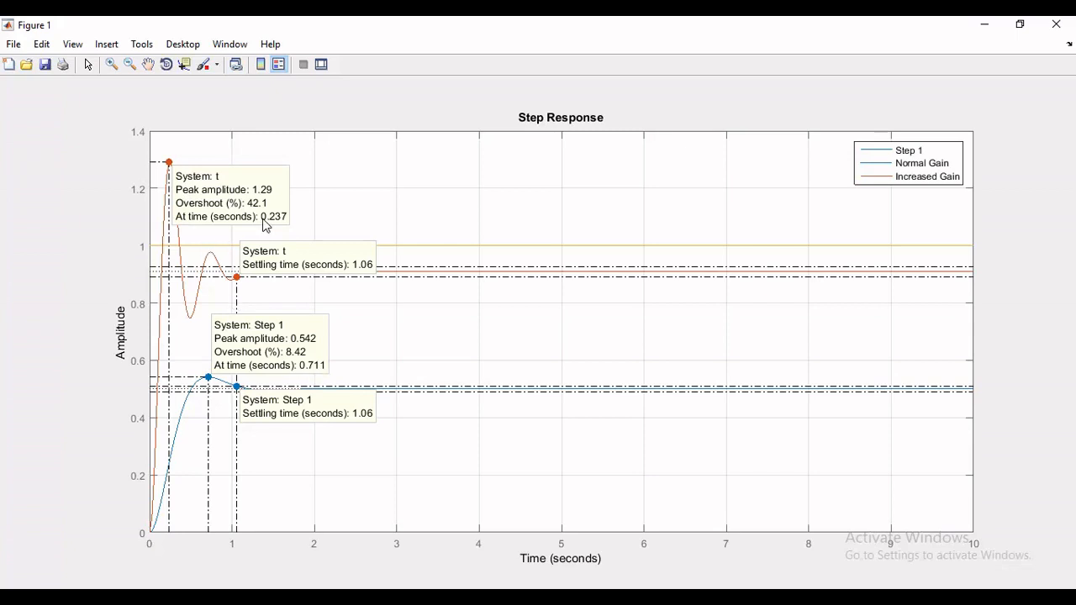
pyautogui.moveTo(282, 225)
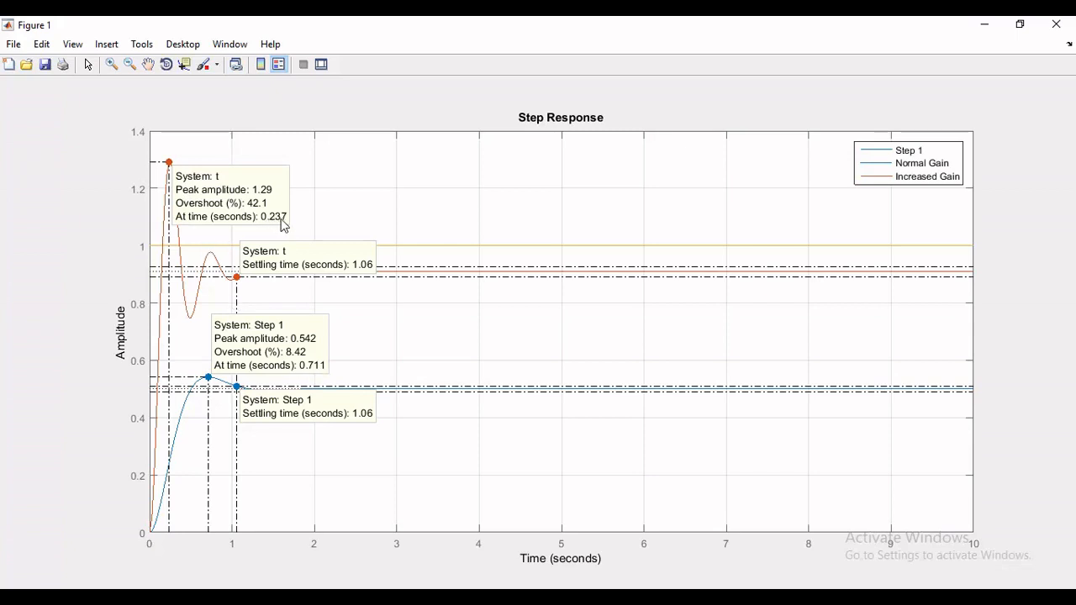
pyautogui.moveTo(283, 247)
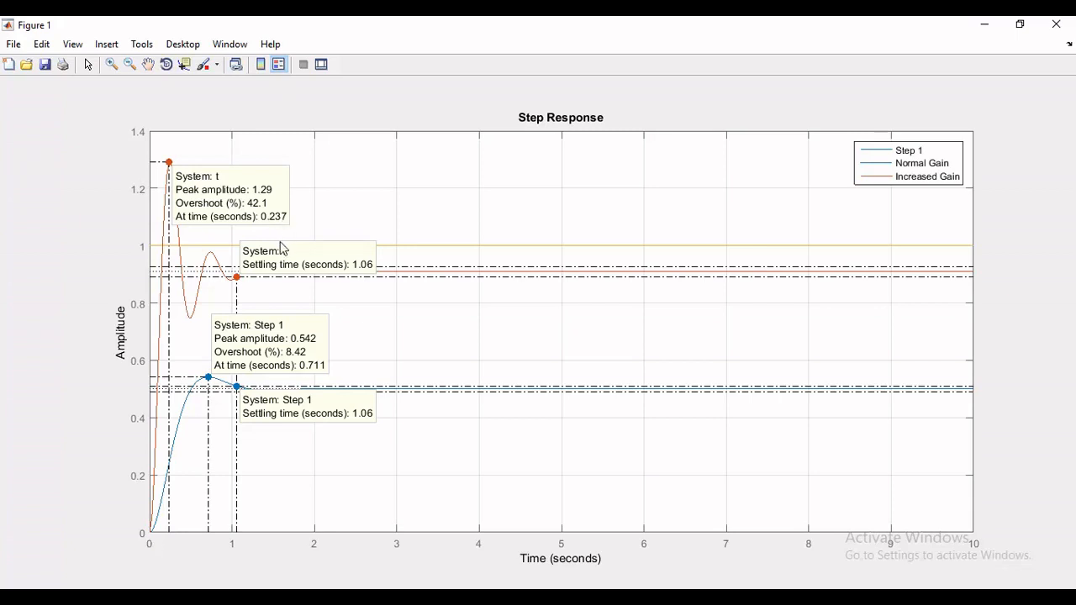
pyautogui.moveTo(447, 318)
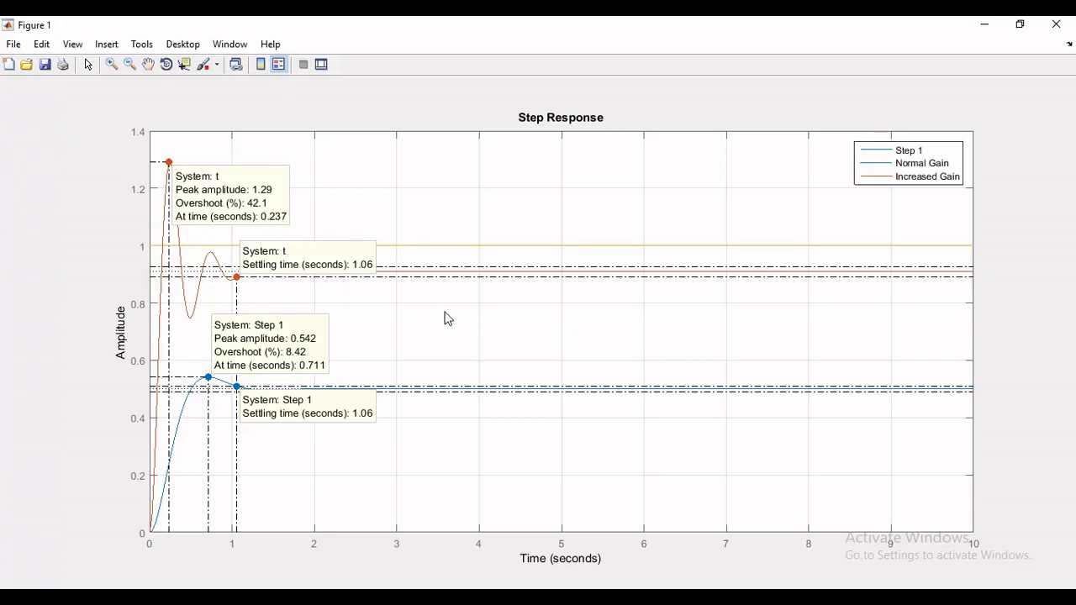
pyautogui.moveTo(427, 320)
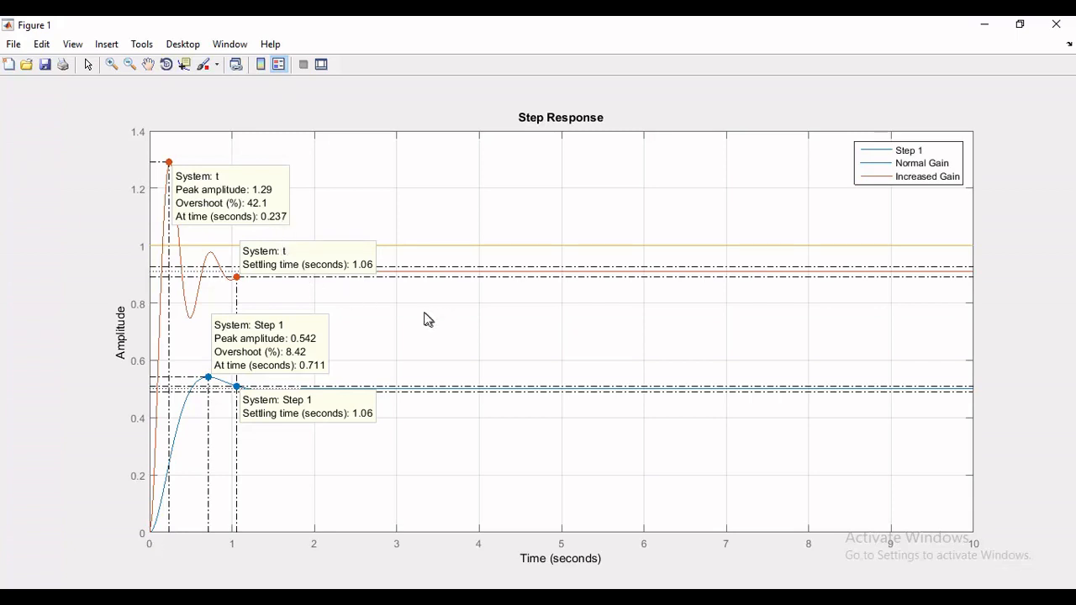
pyautogui.moveTo(430, 267)
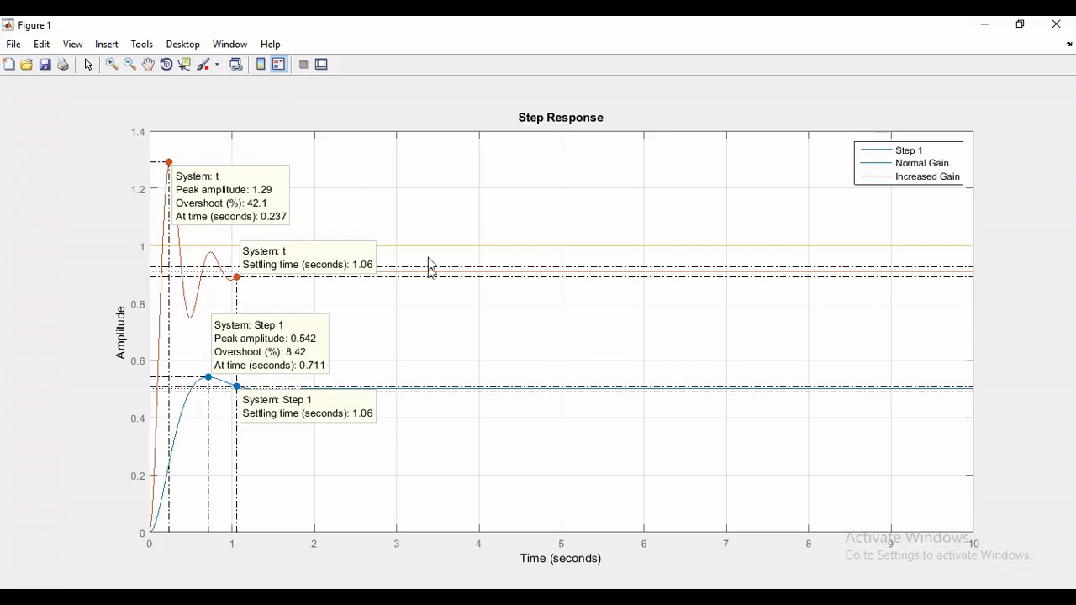
pyautogui.moveTo(431, 252)
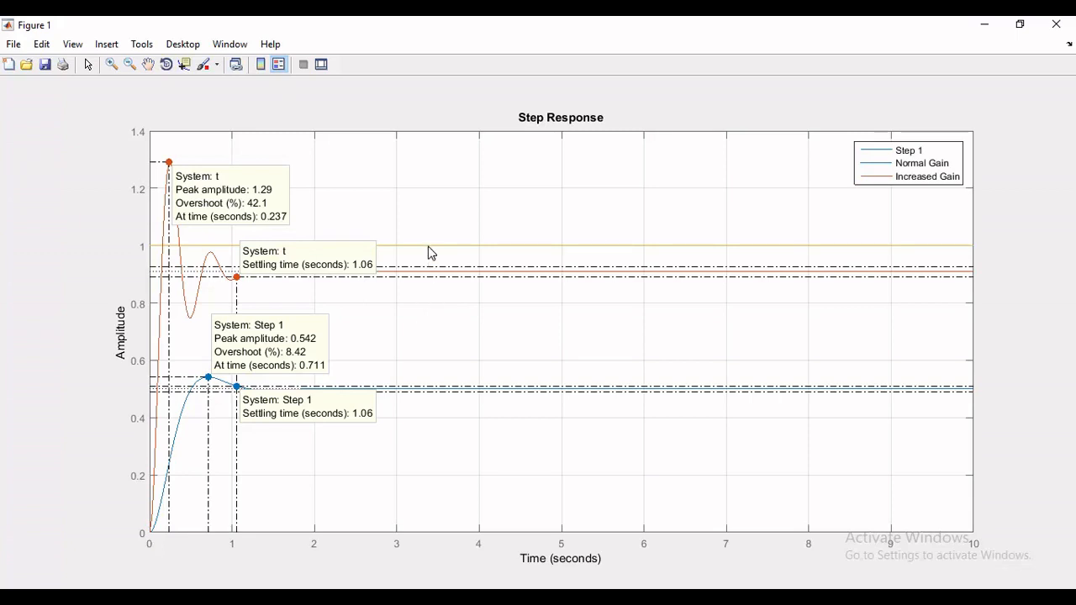
pyautogui.moveTo(454, 252)
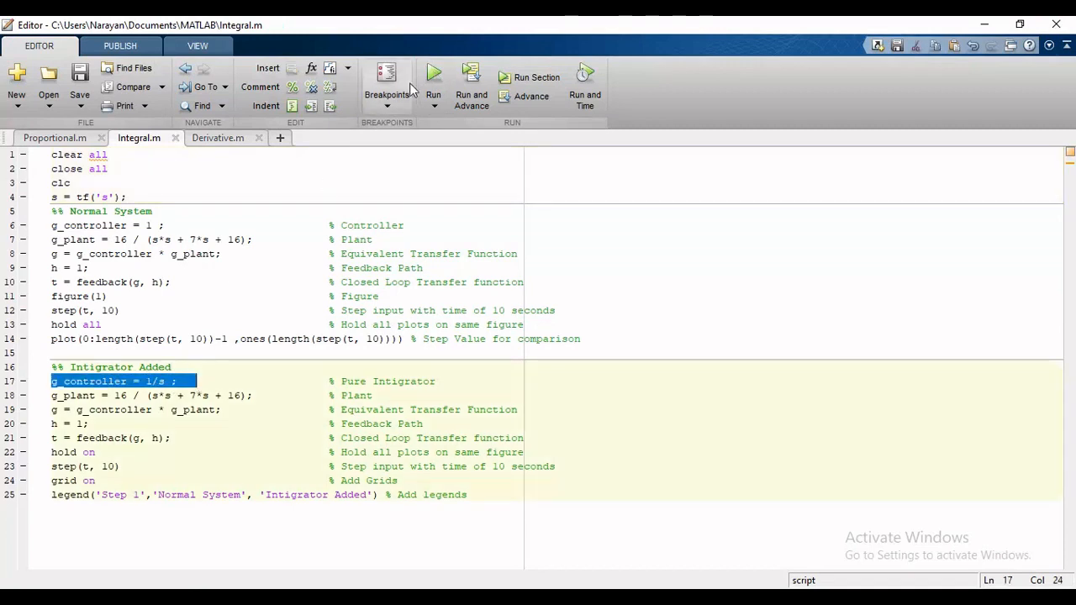
pyautogui.click(434, 76)
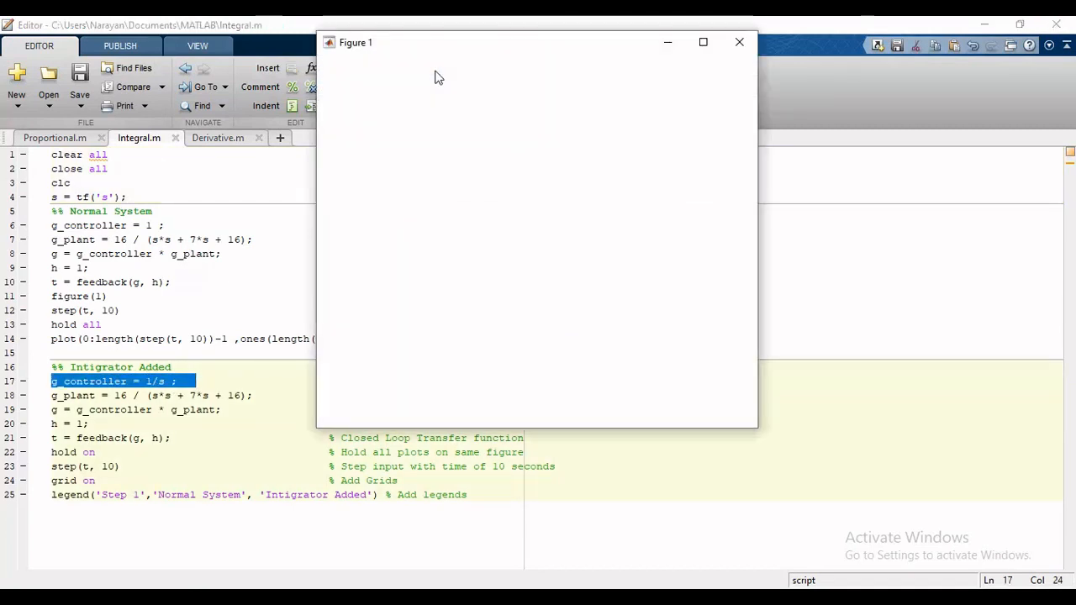
pyautogui.click(703, 42)
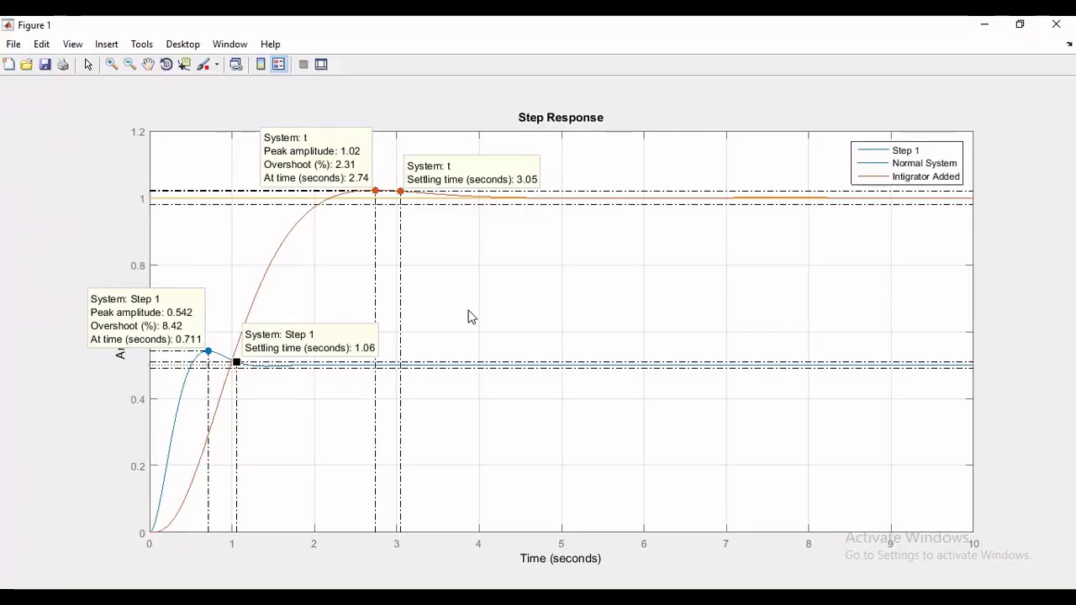
pyautogui.moveTo(311, 193)
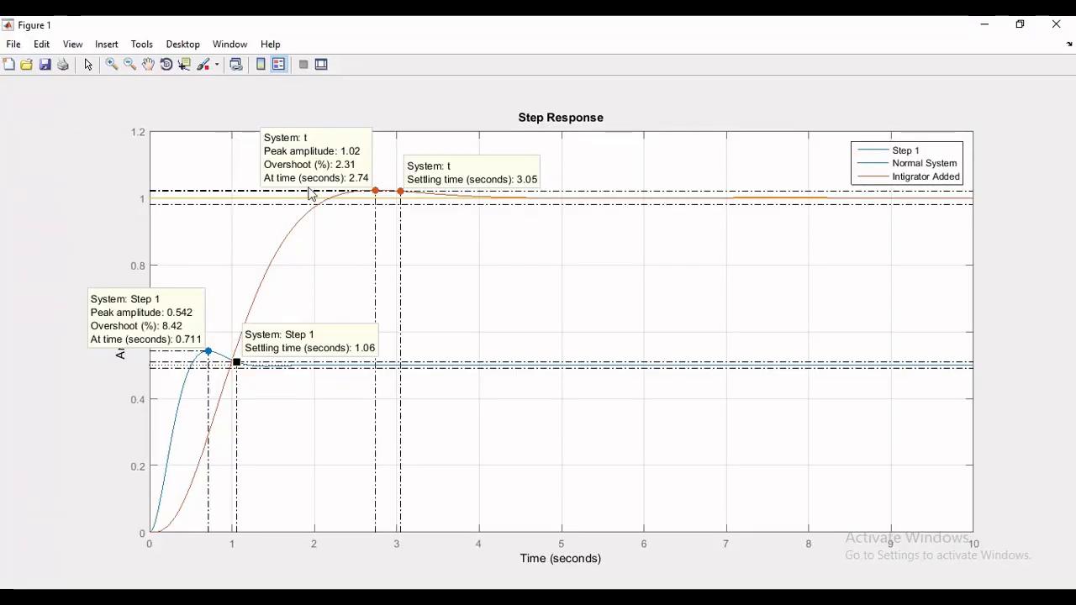
pyautogui.moveTo(370, 260)
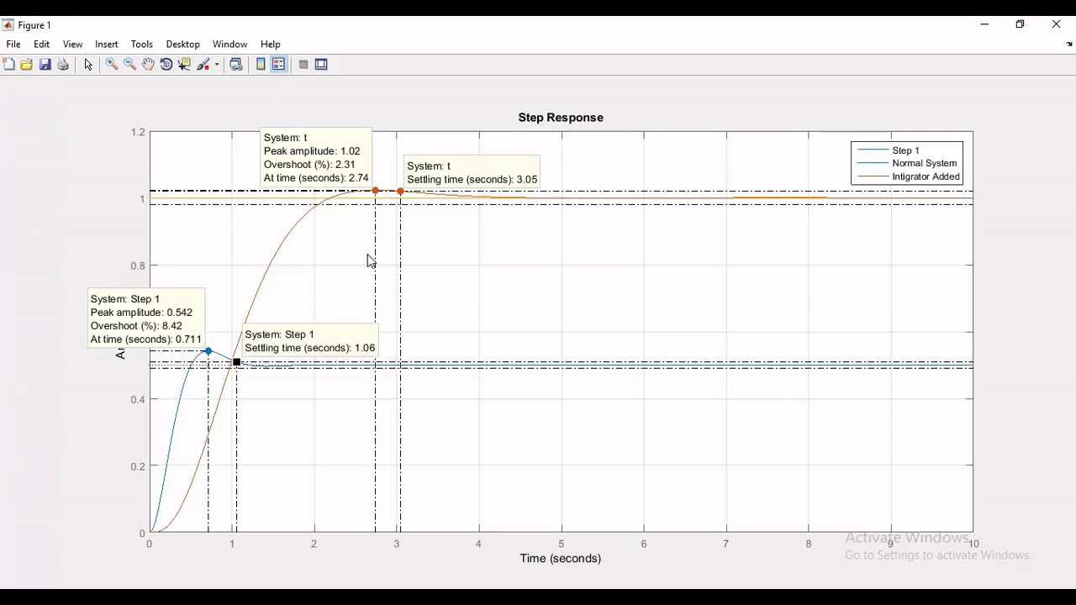
pyautogui.moveTo(347, 192)
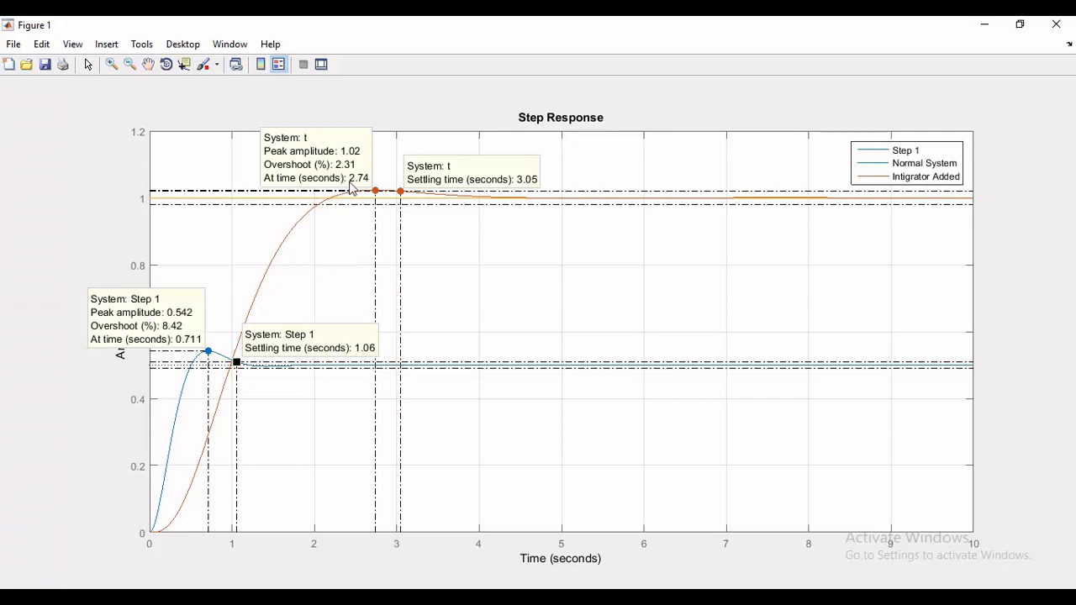
pyautogui.moveTo(330, 225)
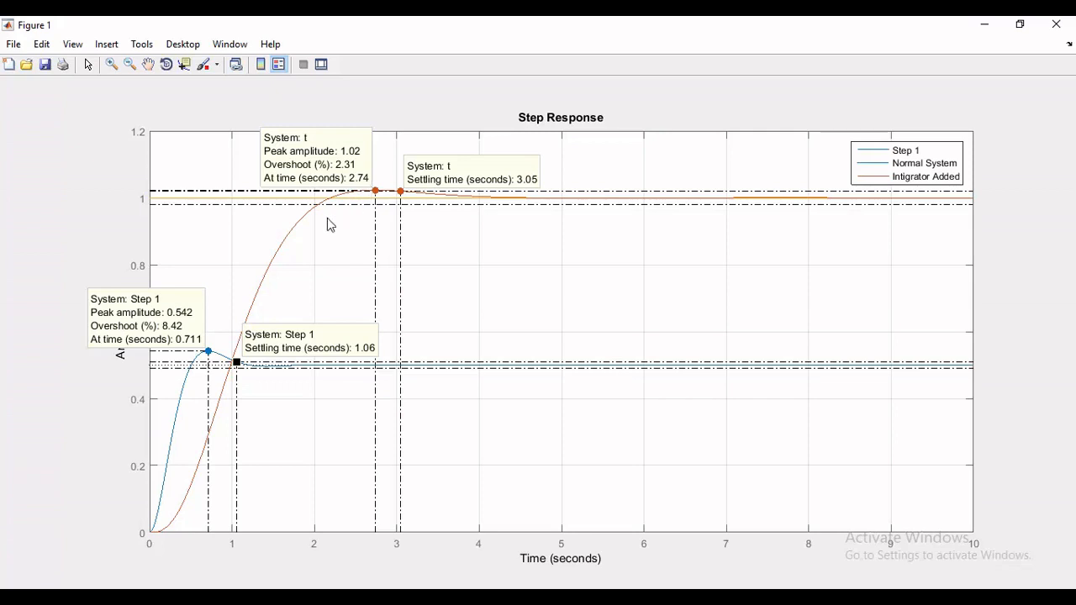
pyautogui.moveTo(505, 182)
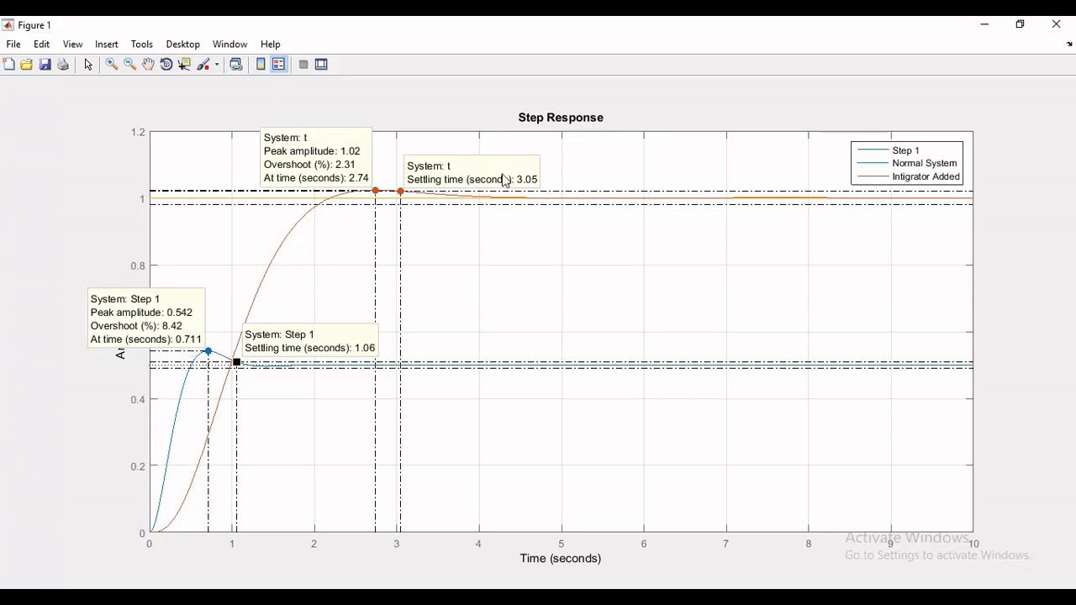
pyautogui.moveTo(183, 345)
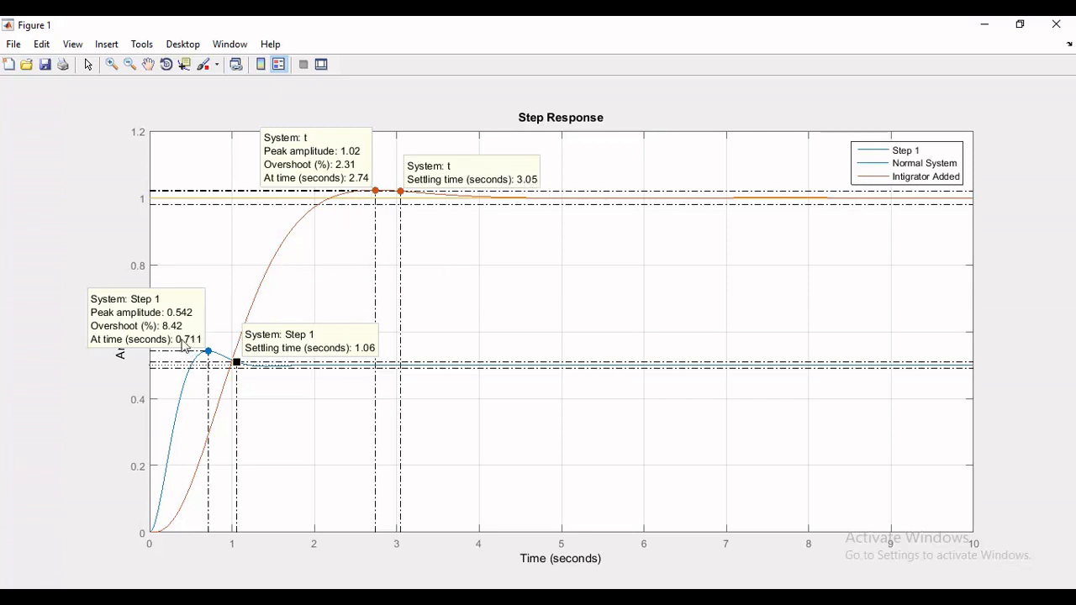
pyautogui.moveTo(195, 348)
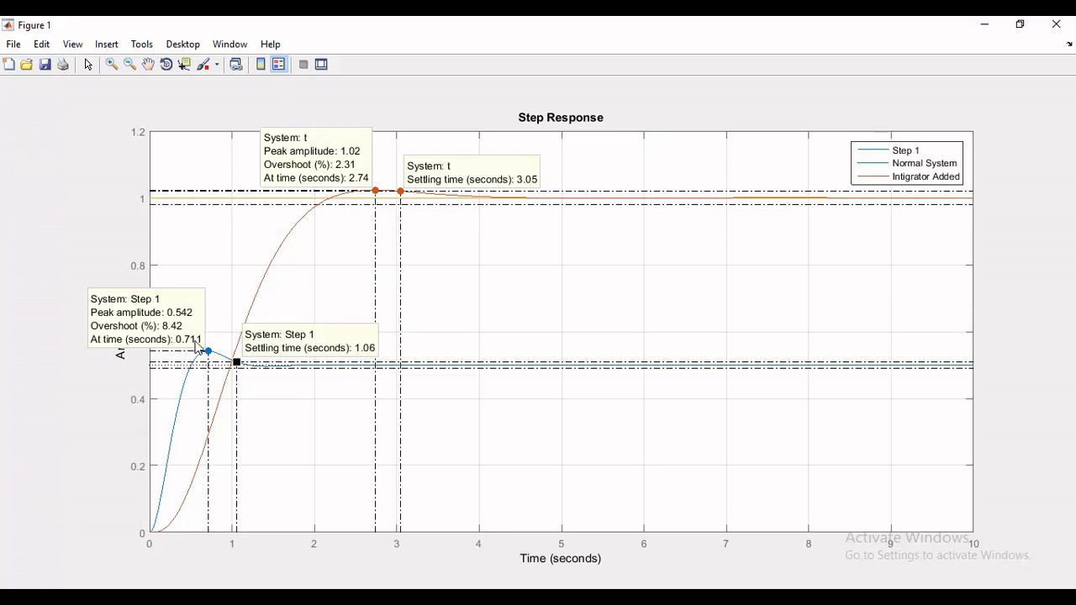
pyautogui.moveTo(353, 355)
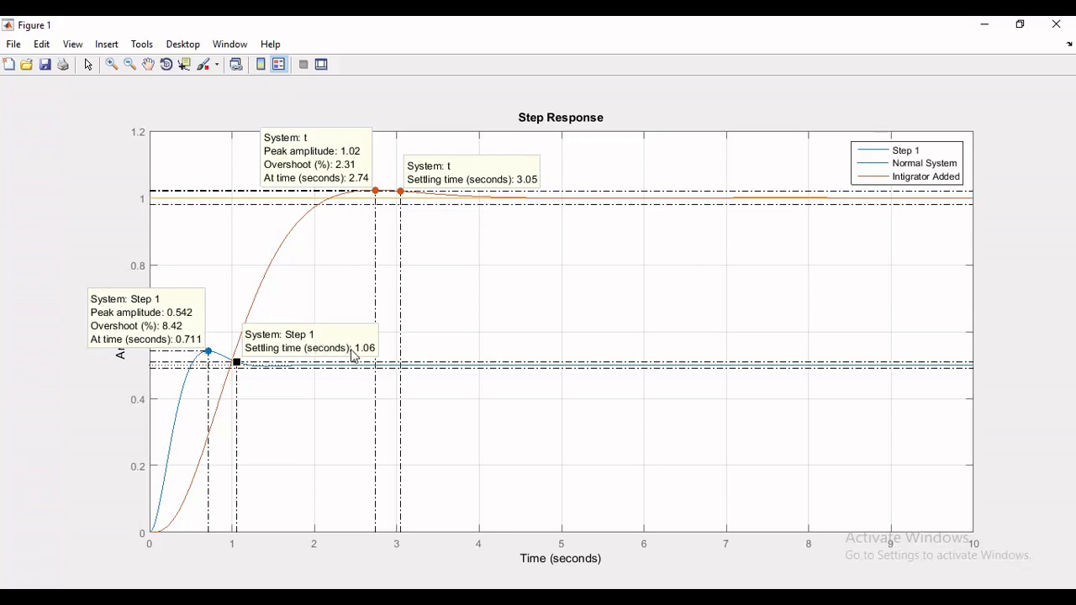
pyautogui.moveTo(390, 355)
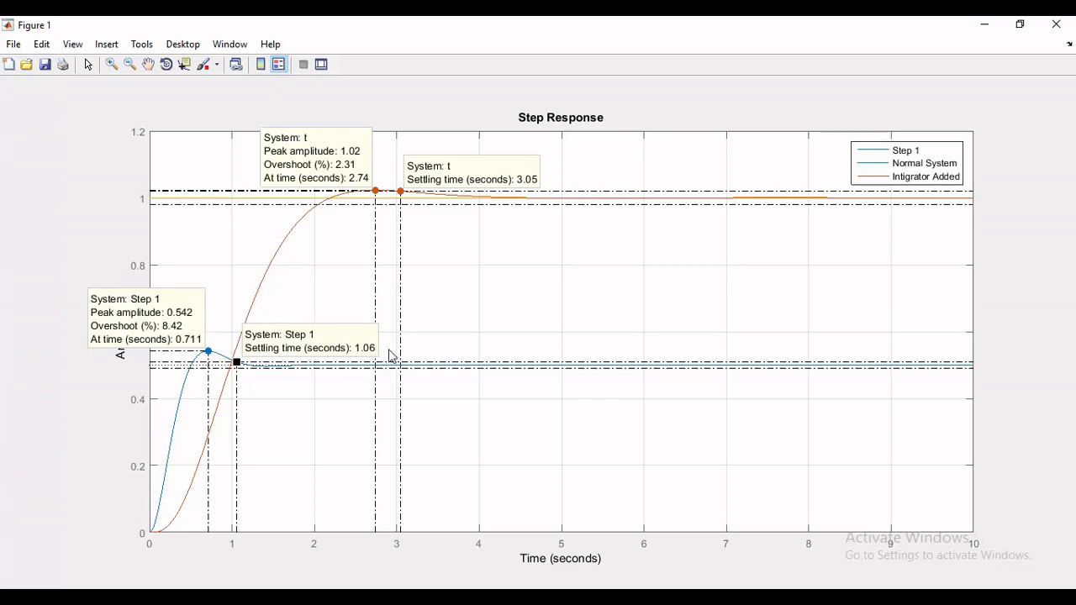
pyautogui.moveTo(316, 114)
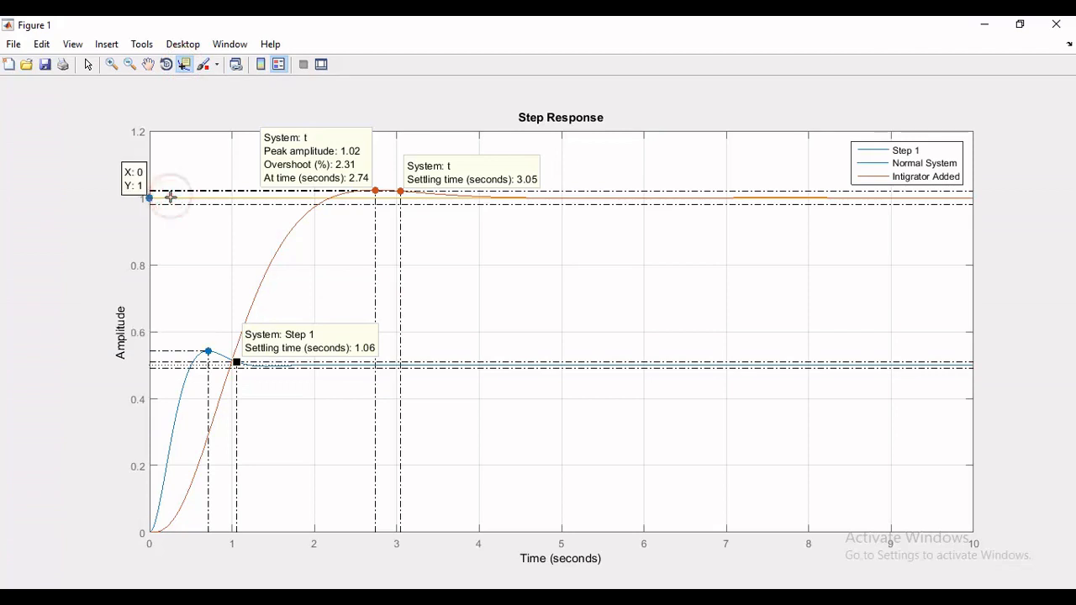
pyautogui.moveTo(508, 179)
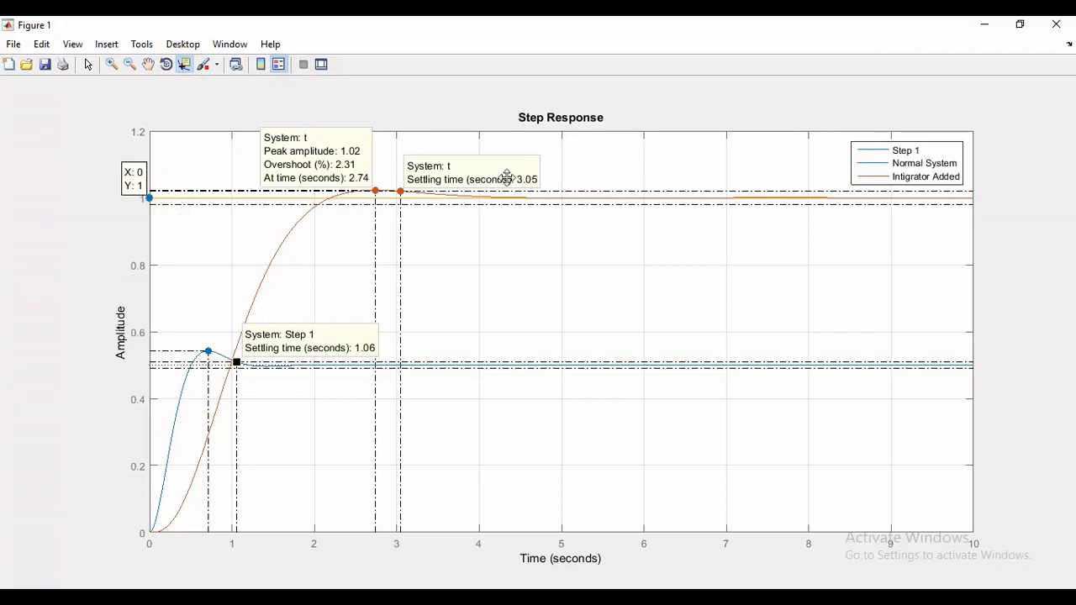
pyautogui.moveTo(185, 64)
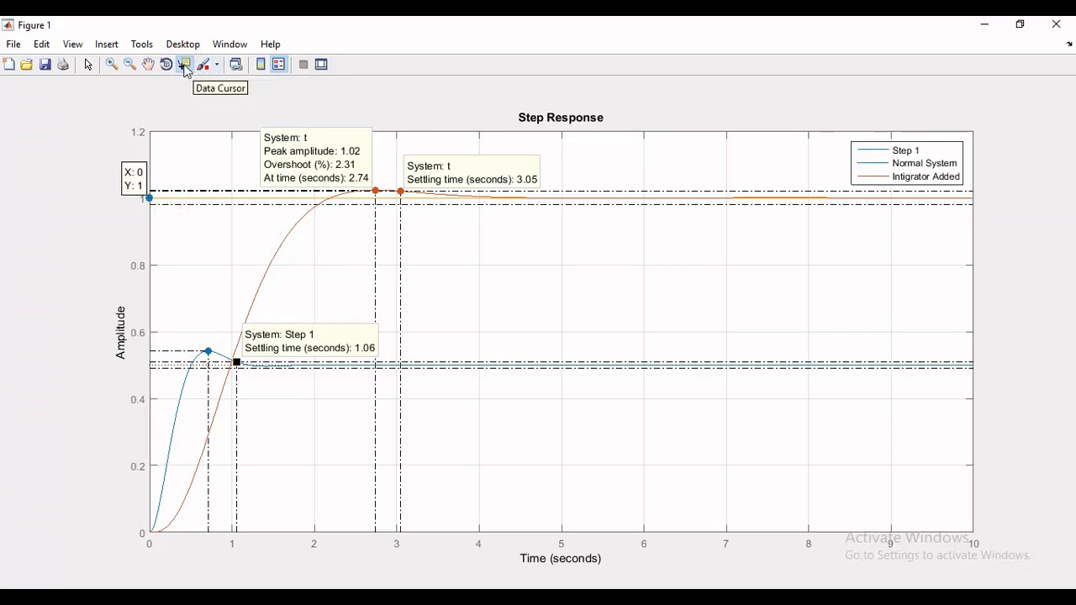
pyautogui.moveTo(486, 225)
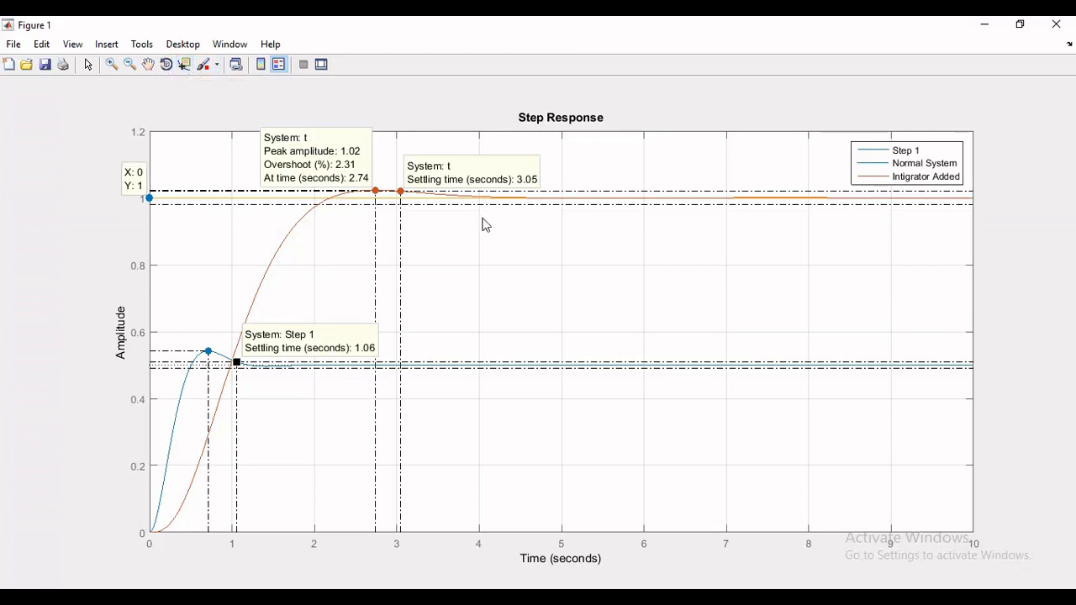
pyautogui.moveTo(673, 380)
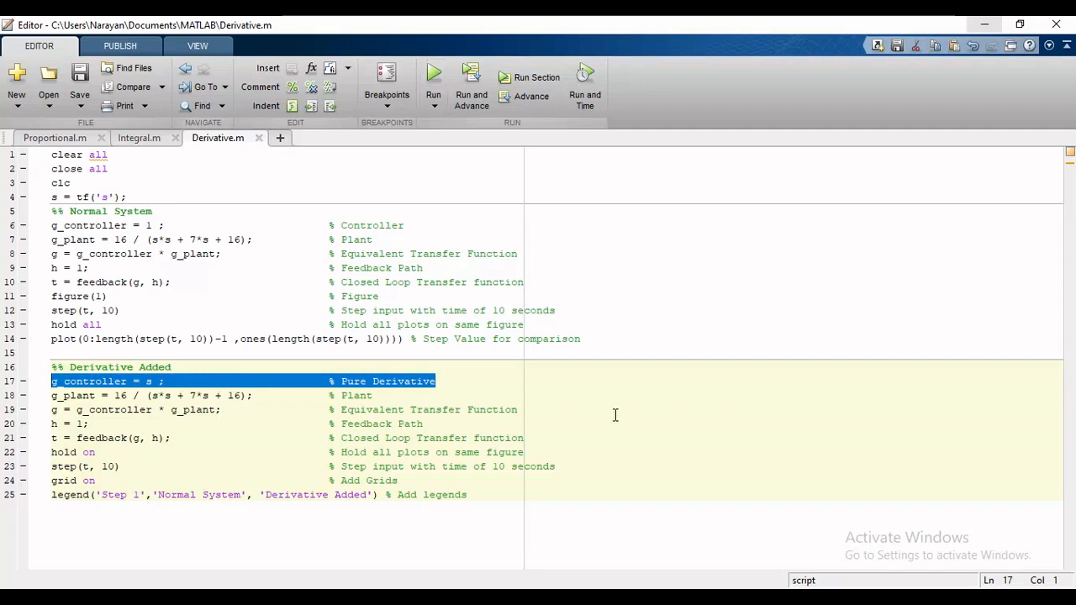
# Step: Run Derivative.m to plot the step response with the derivative controller added
pyautogui.click(519, 410)
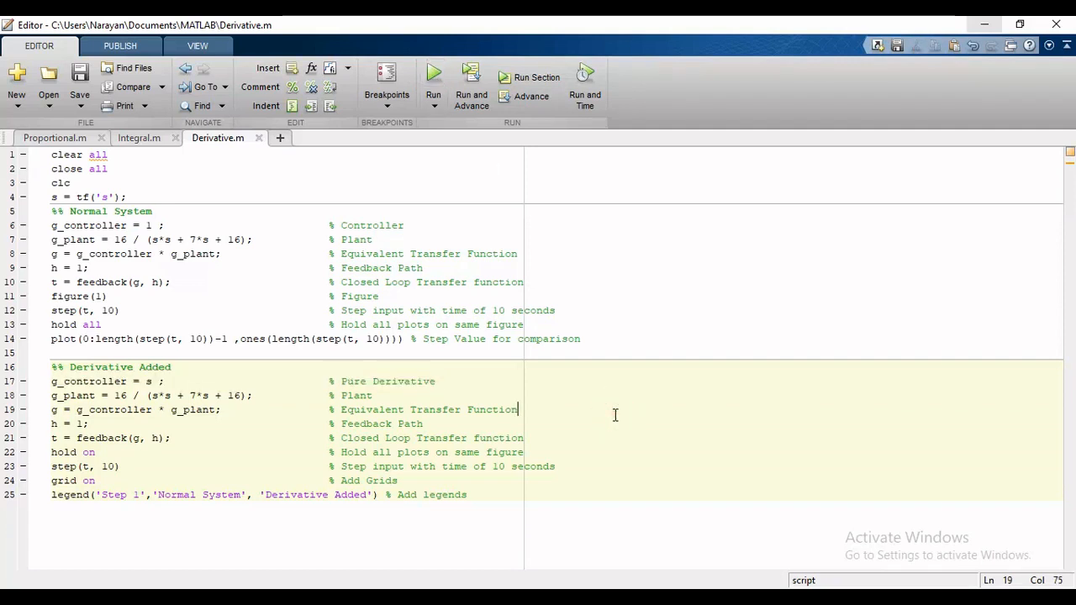
pyautogui.click(434, 78)
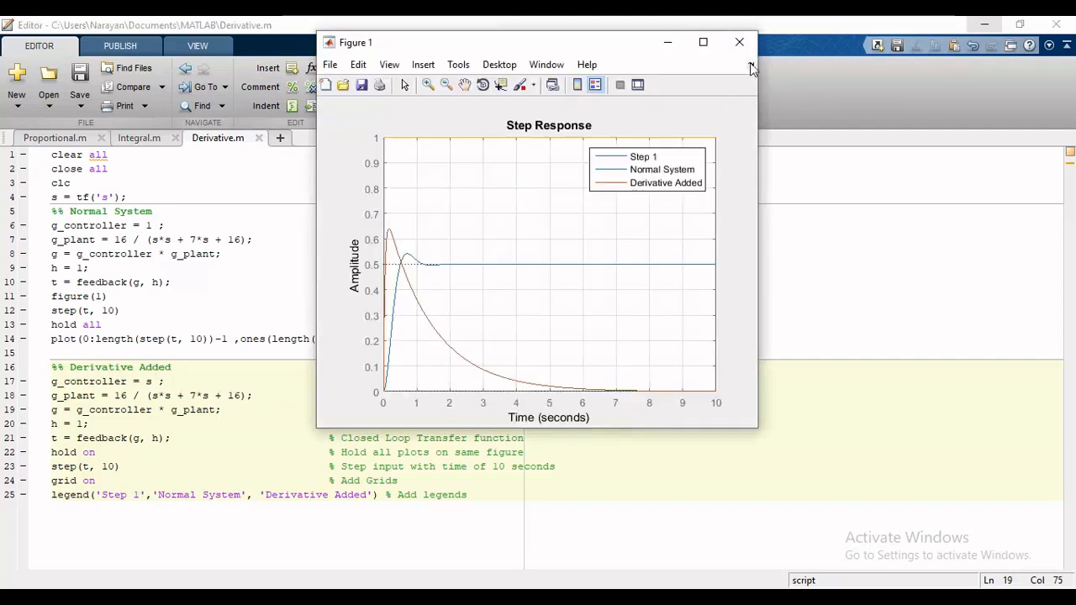
# Step: Maximize the derivative step response figure showing peak 0.64 at 0.161 s, settling 5.65 s
pyautogui.click(703, 42)
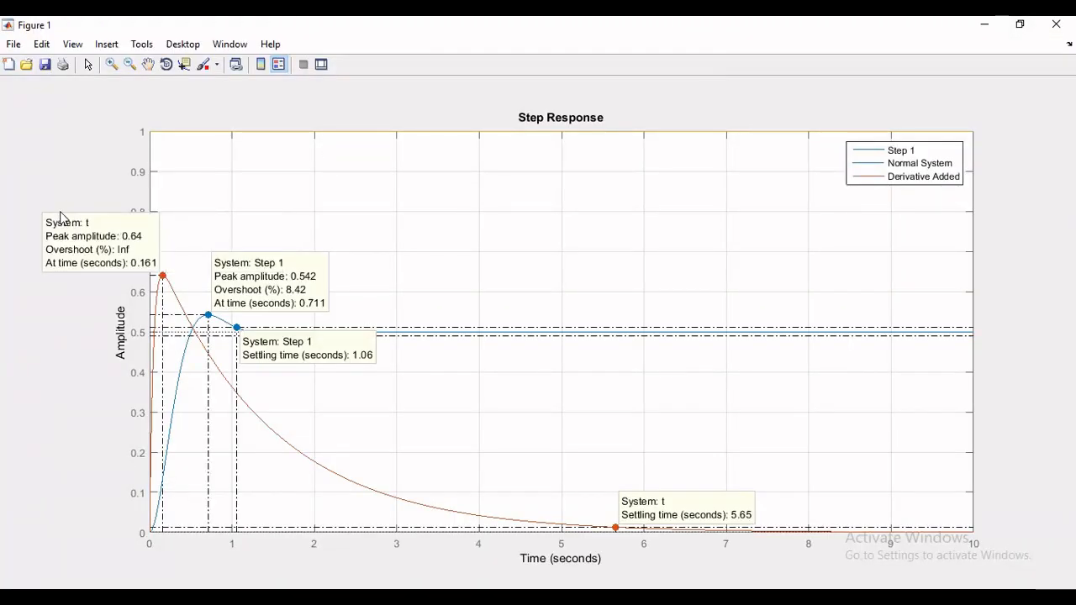
pyautogui.moveTo(458, 341)
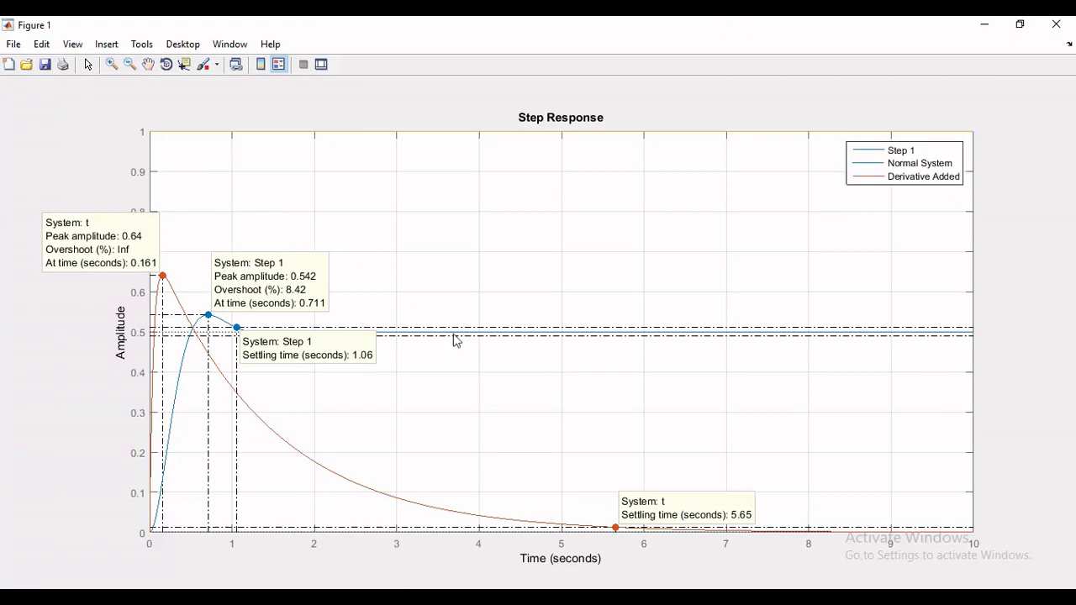
pyautogui.moveTo(188, 367)
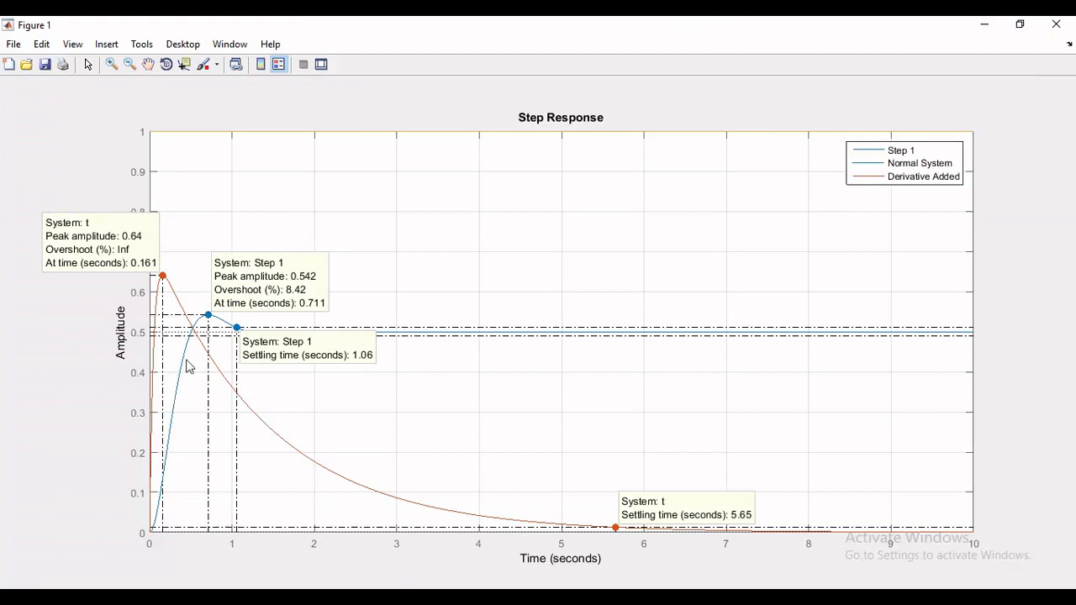
pyautogui.moveTo(349, 361)
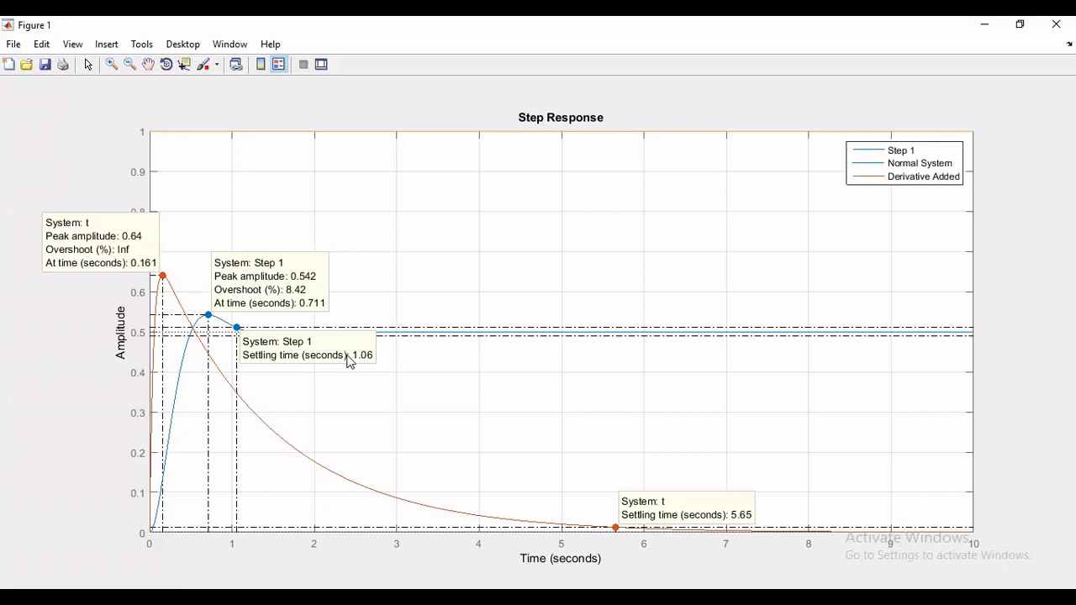
pyautogui.moveTo(270, 424)
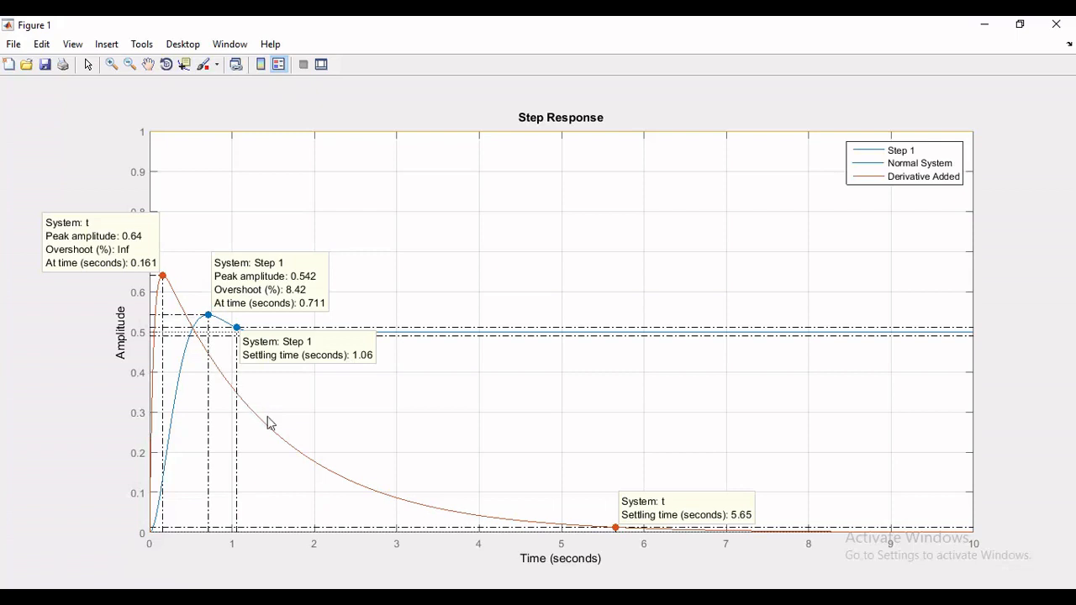